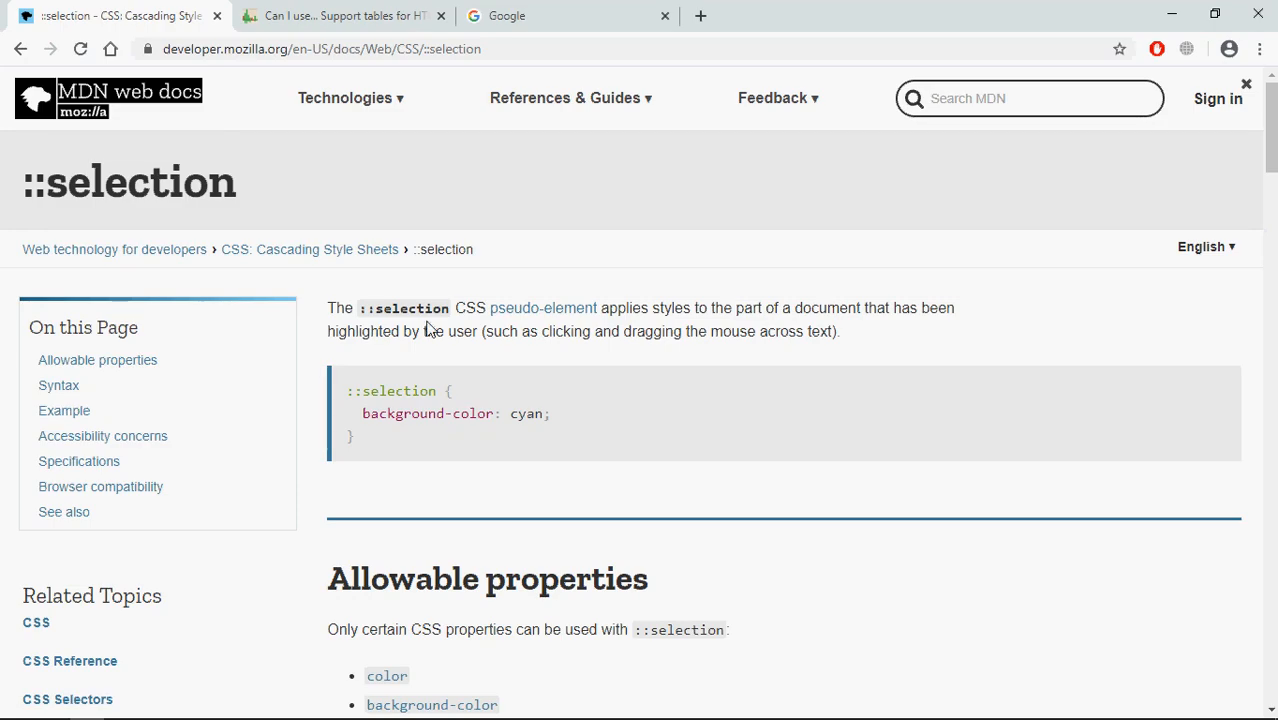
View the Can I use support table for ::selection, showing about 85% global support
scroll("down", 3)
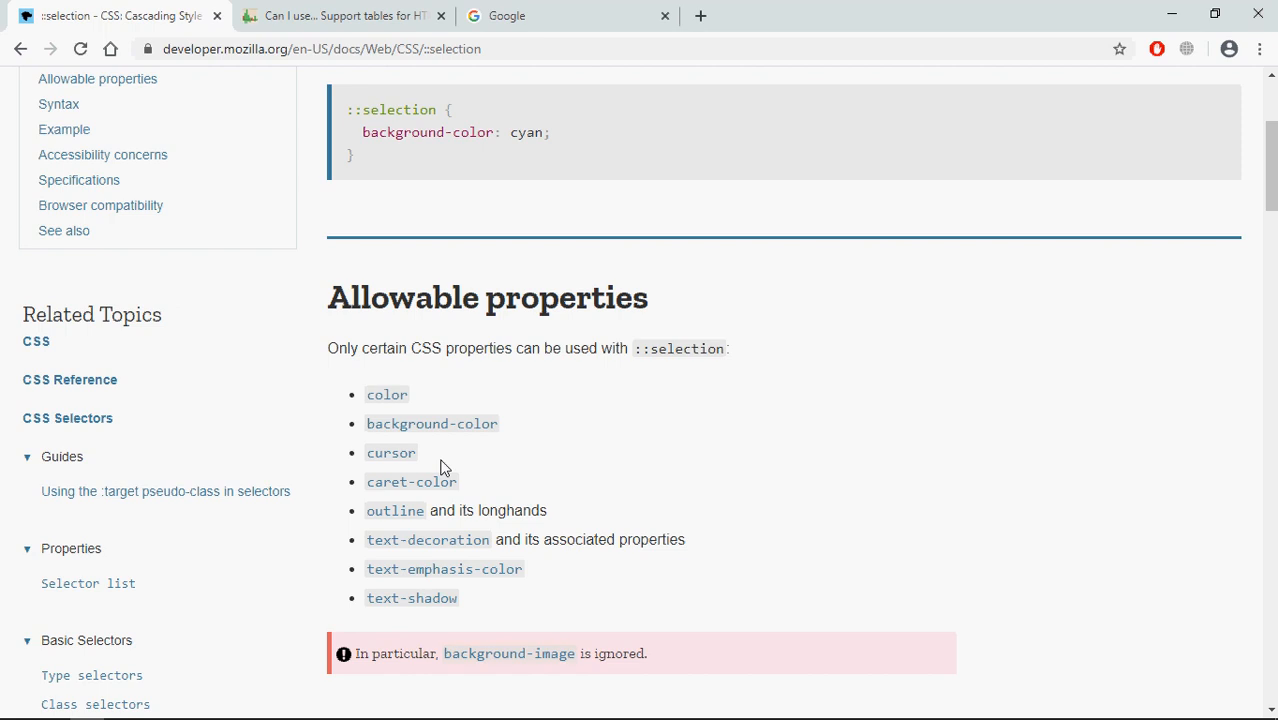
scroll("down", 3)
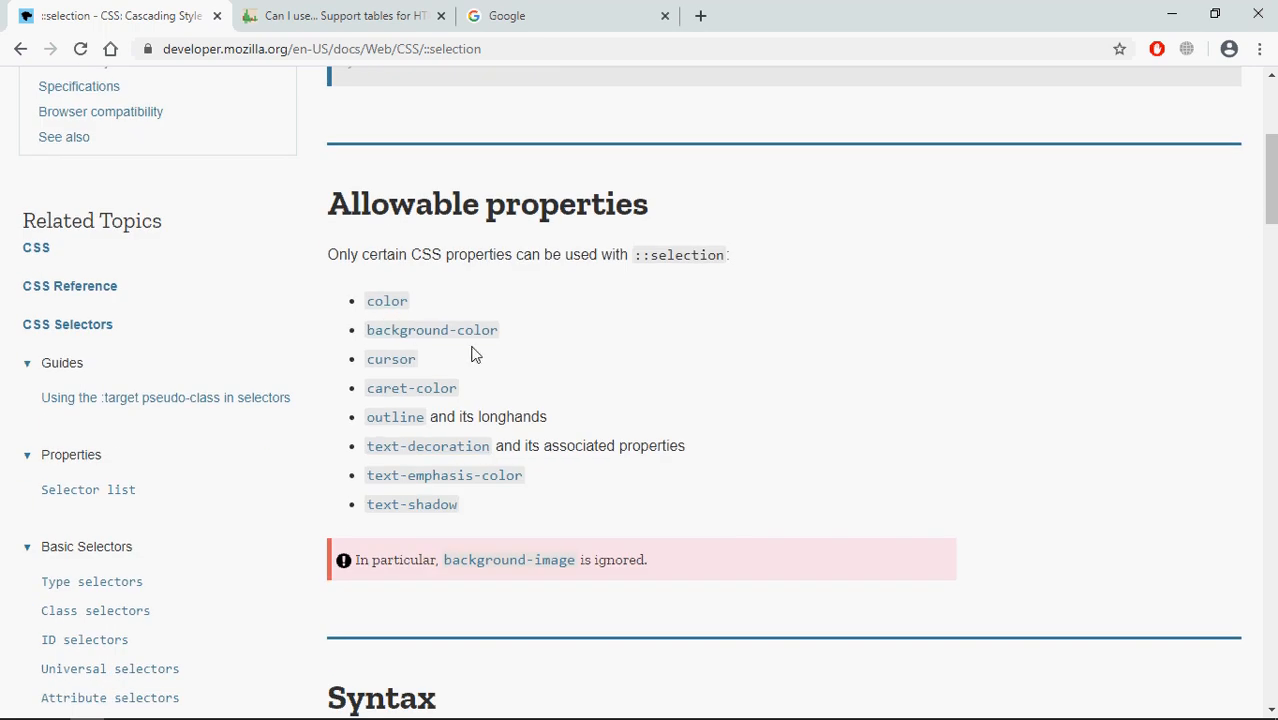
scroll("down", 3)
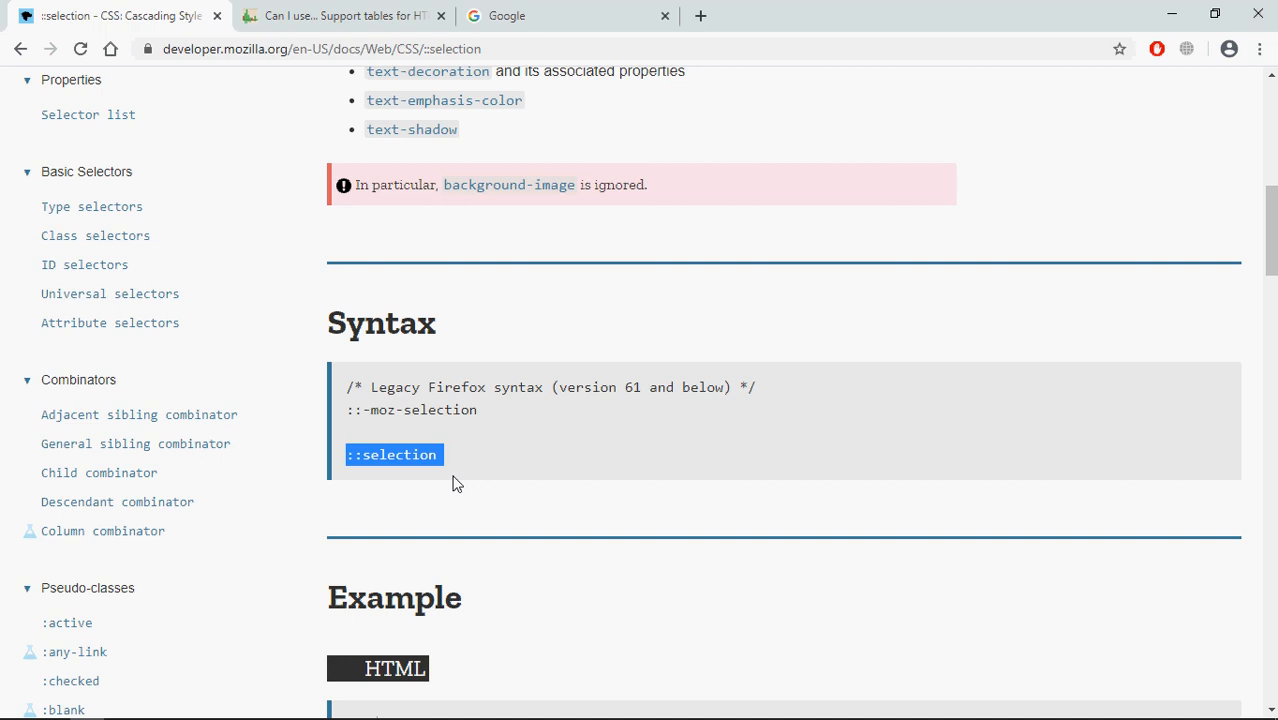
left_click(340, 15)
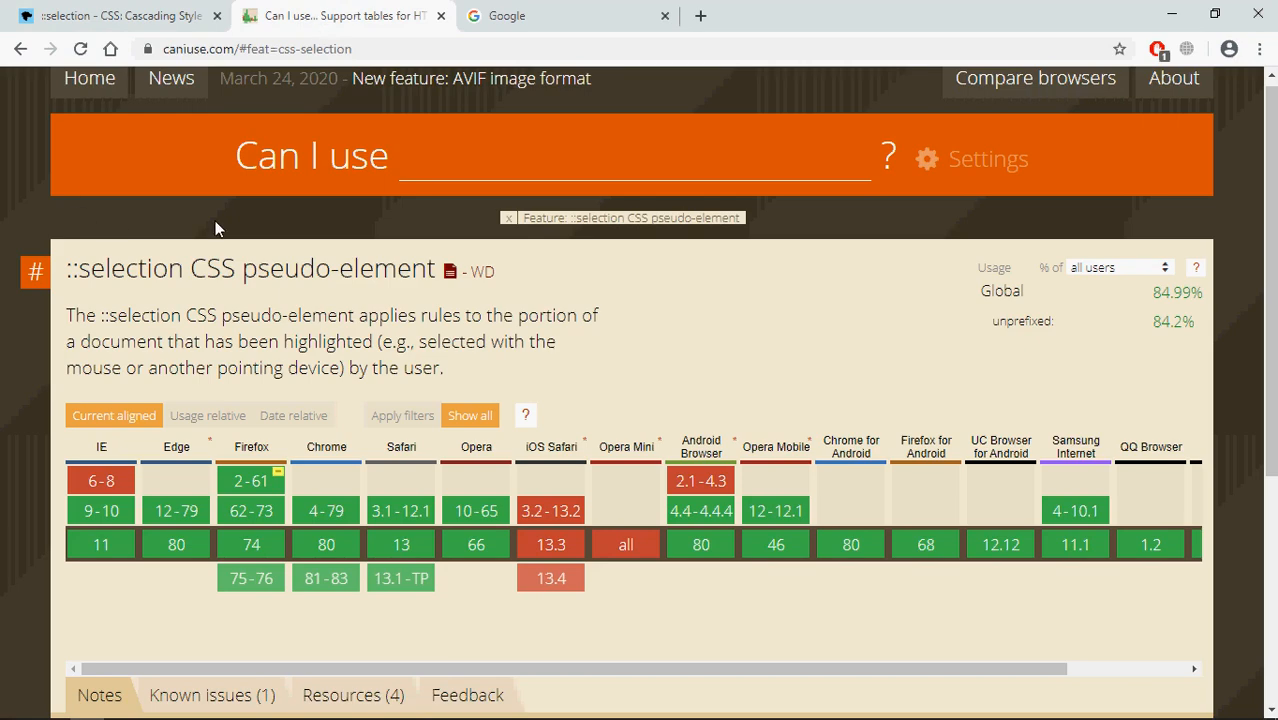
mouse_move(171, 78)
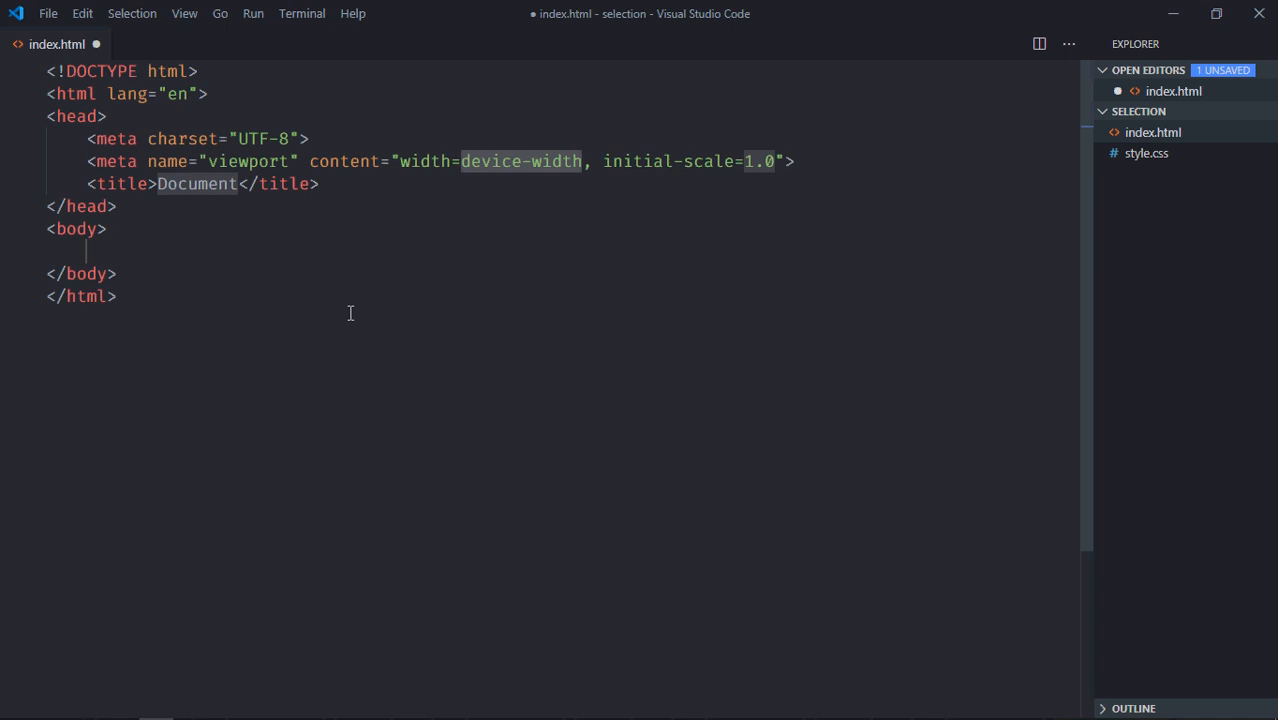
Link style.css in index.html and add an Emmet-expanded h1 heading with text
type("link rel=\"stylesheet\" href=\"style.css\">")
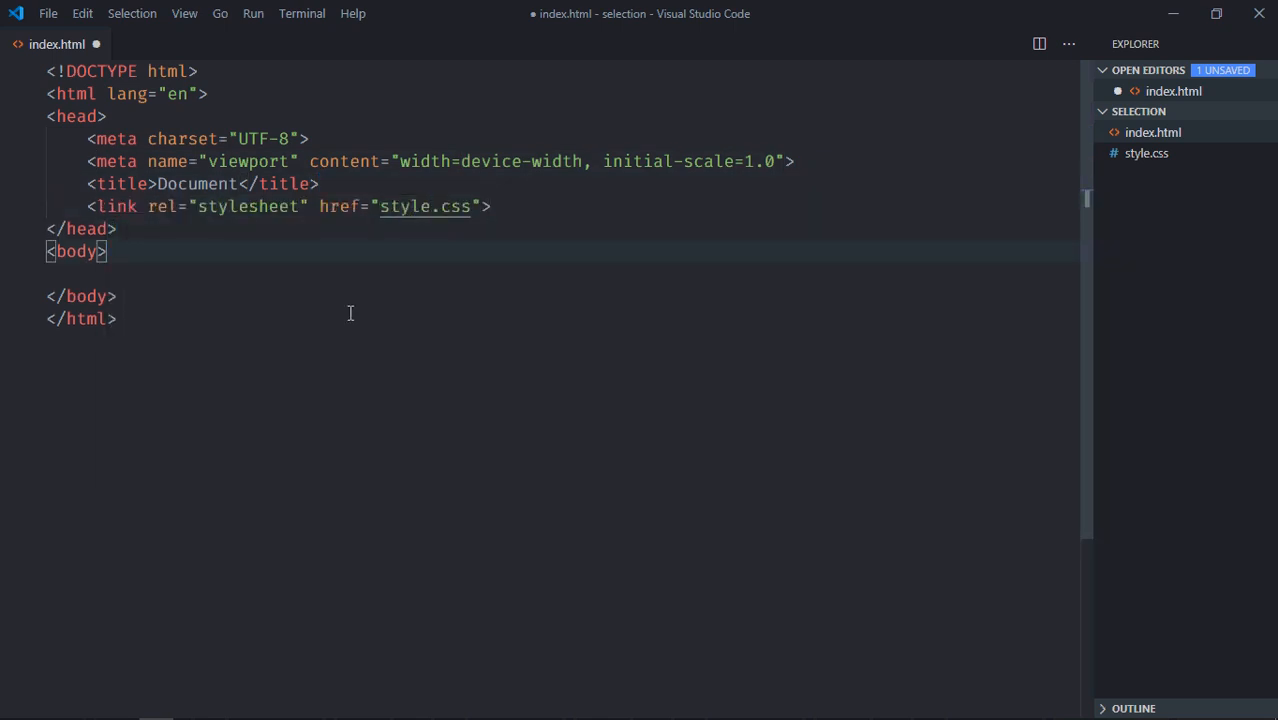
type("h")
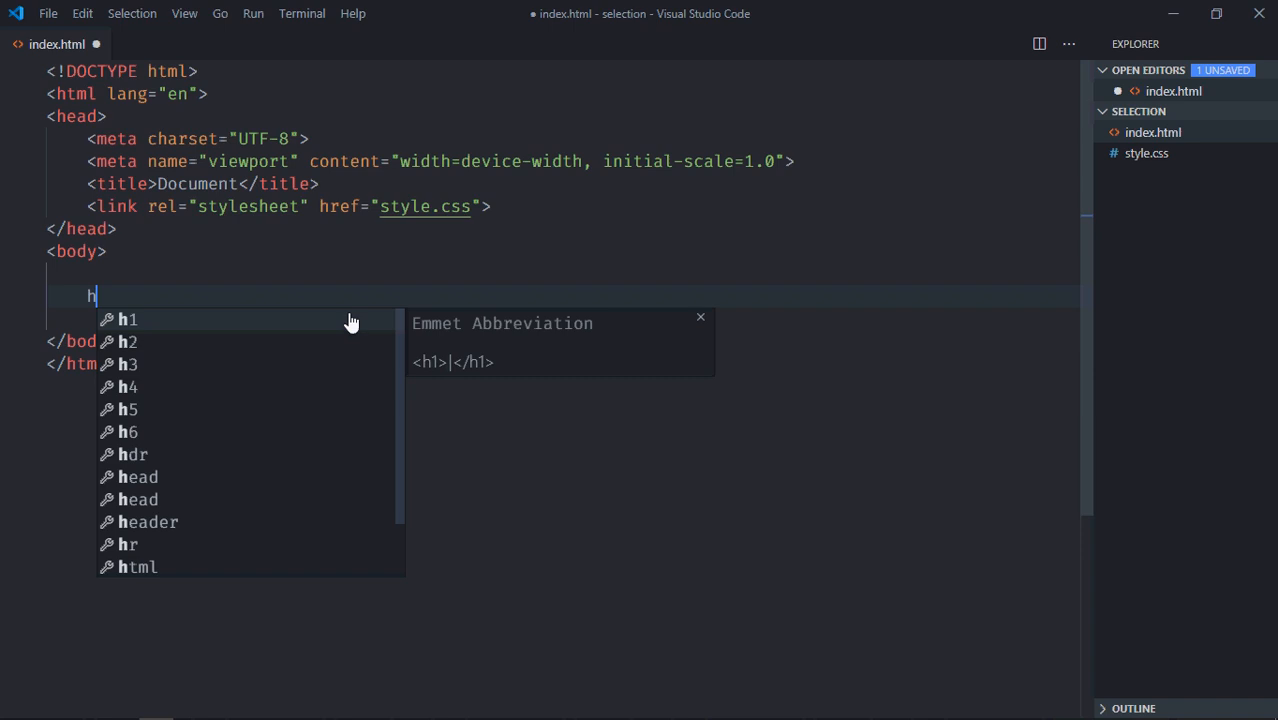
key("Tab")
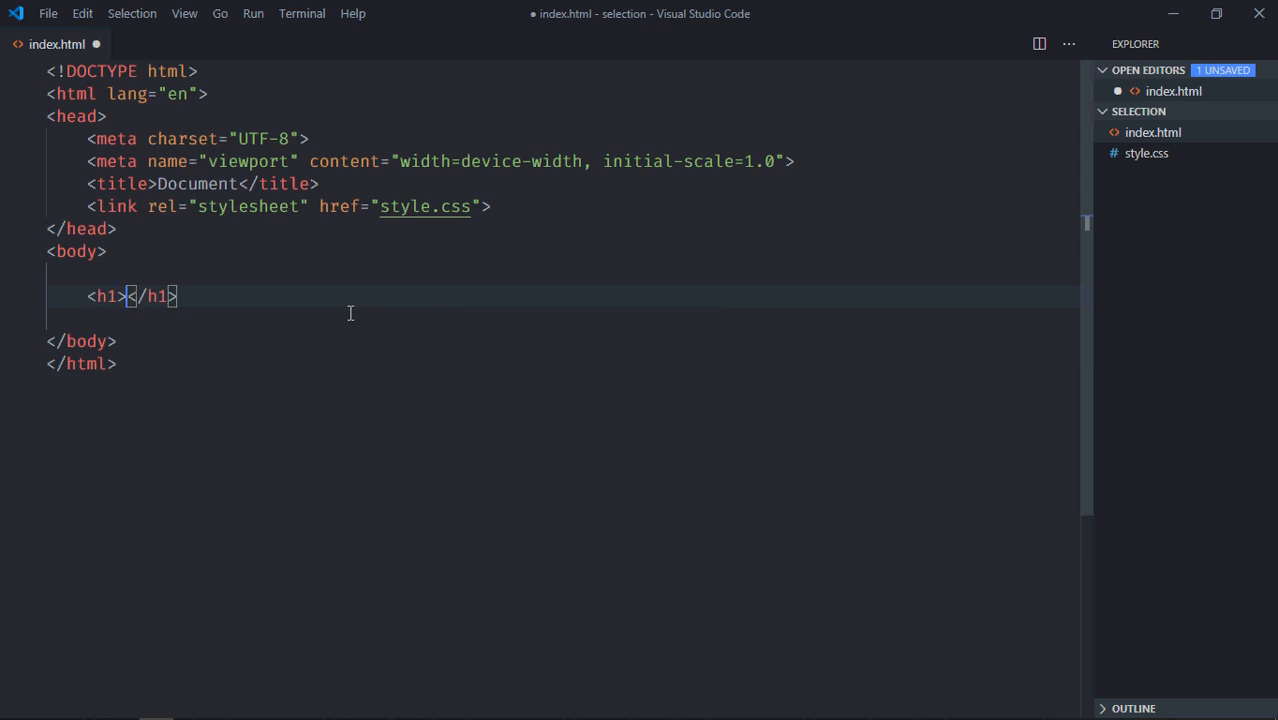
type("This is H1 Elemen")
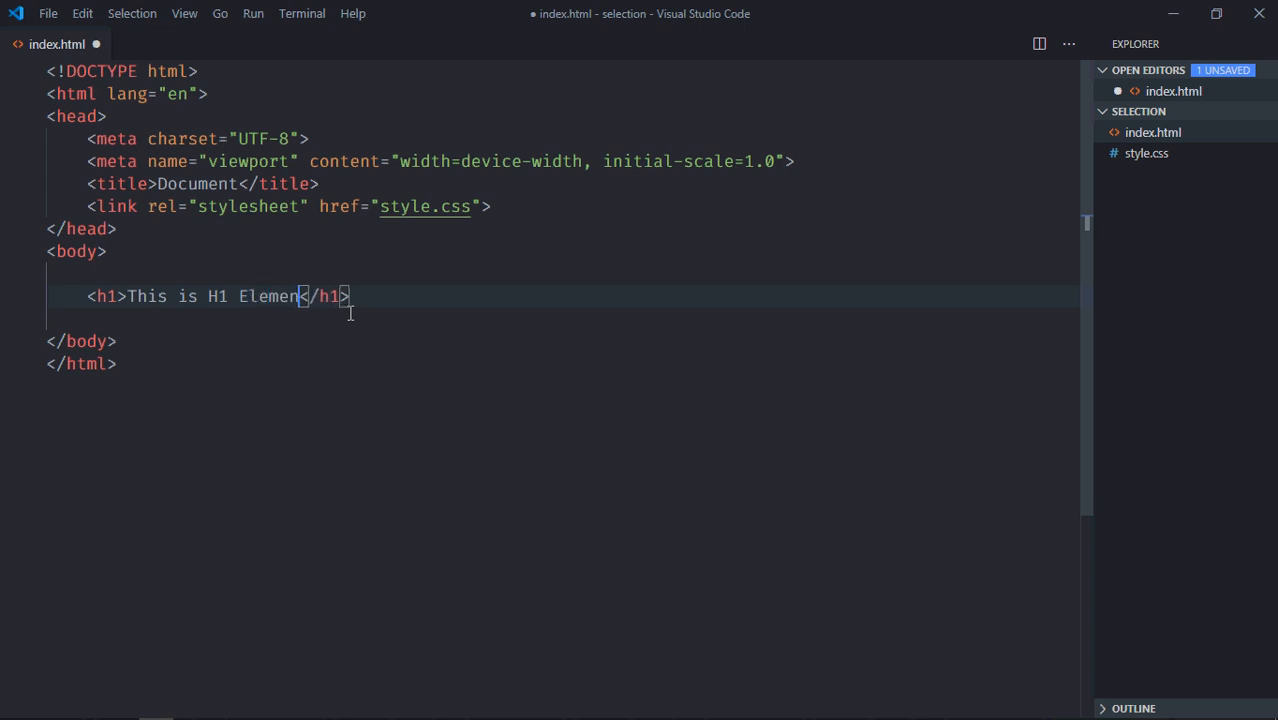
Add a paragraph element and a div element, each with descriptive text
type("<")
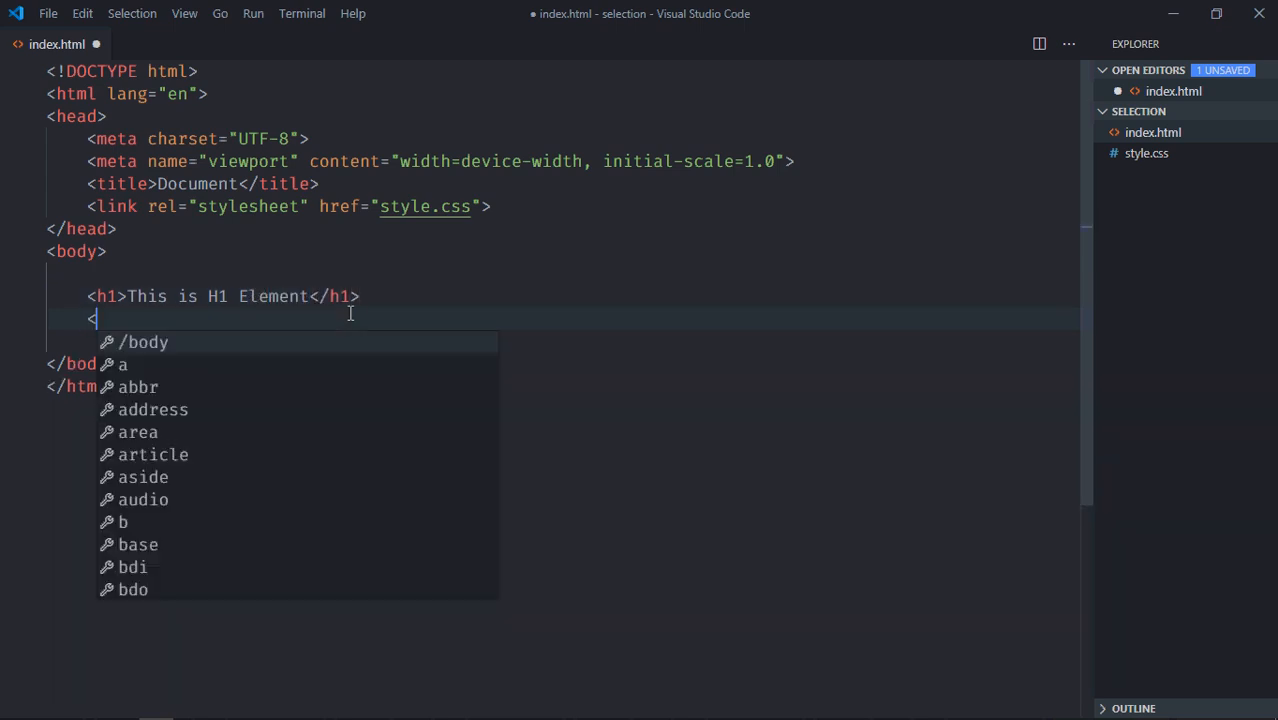
type("p")
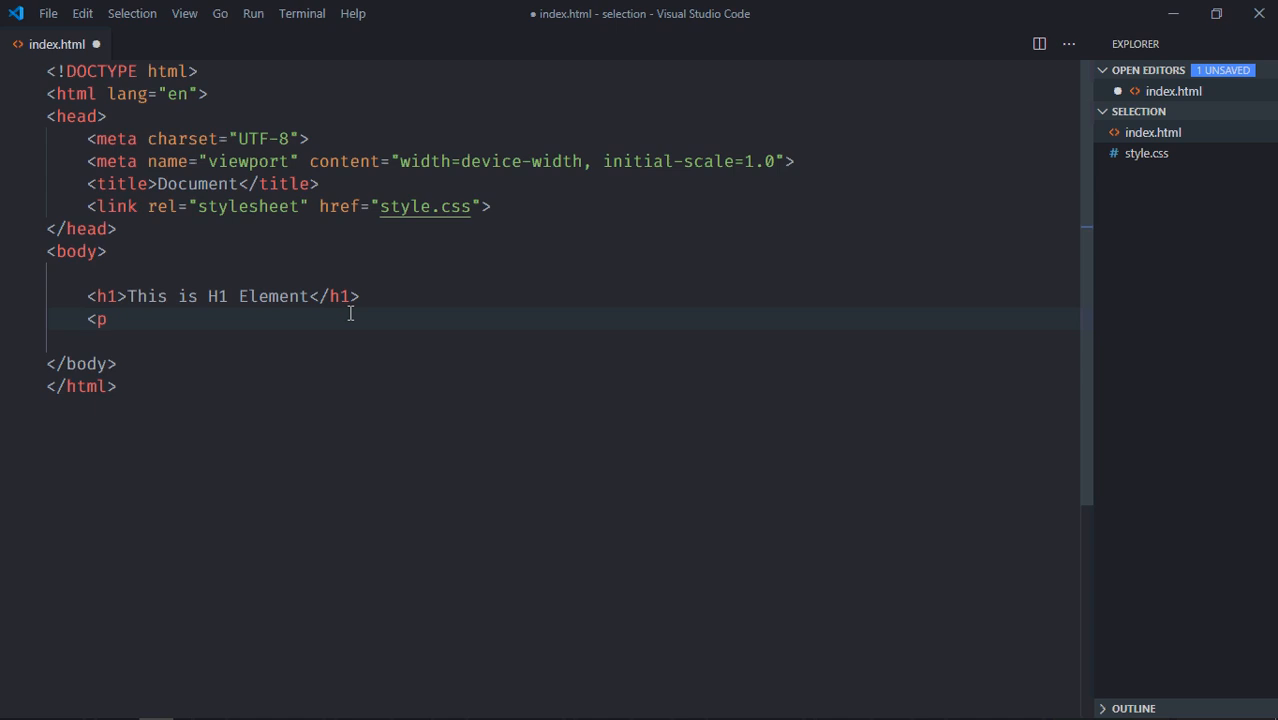
type(">This is </p>")
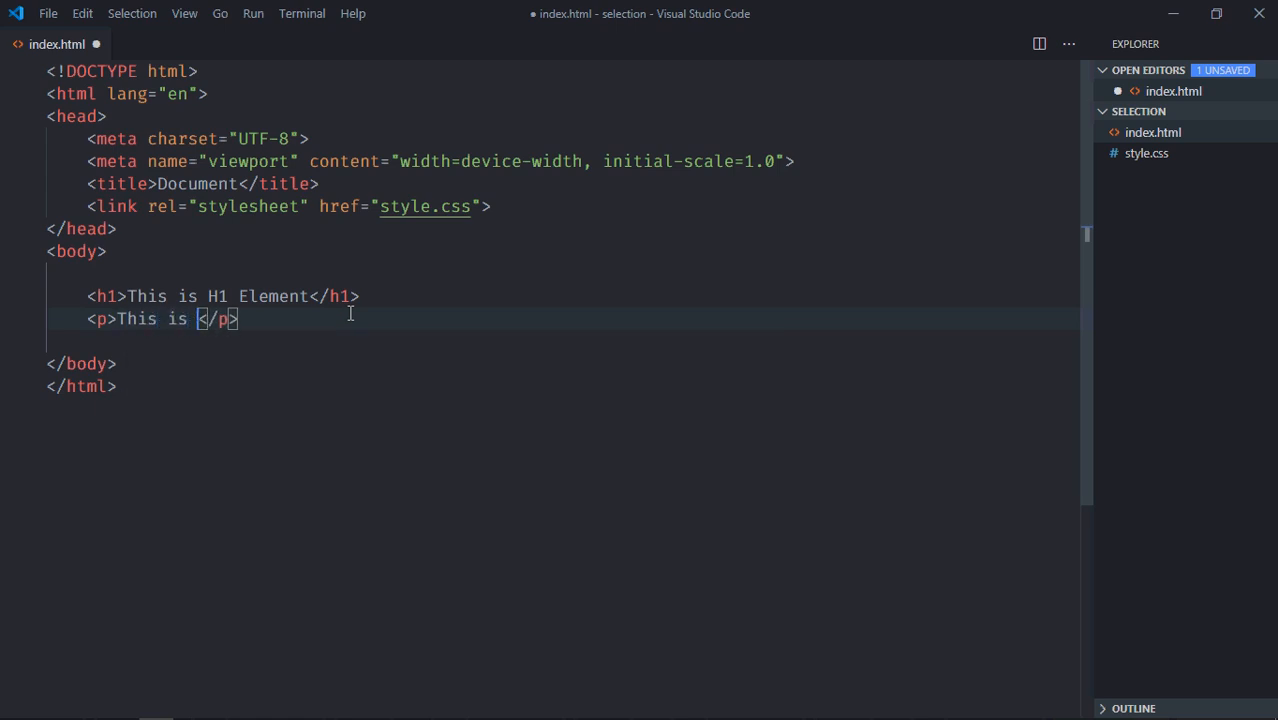
type("paragraph el")
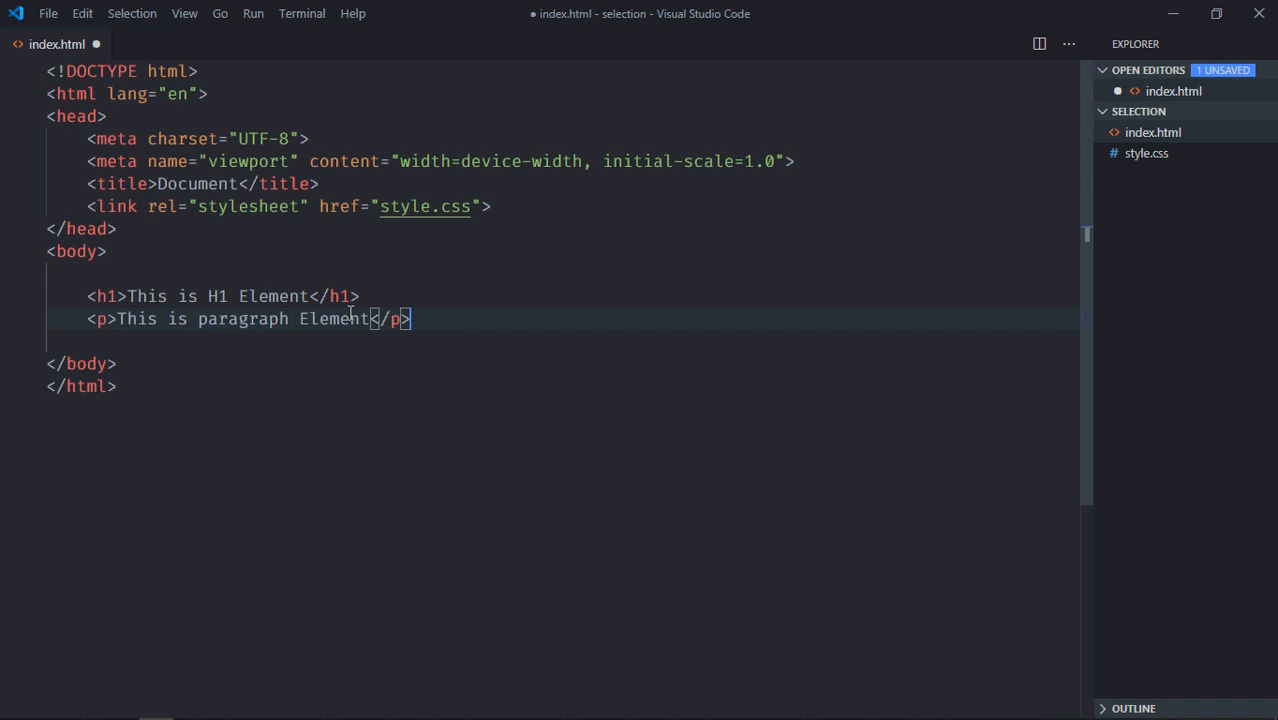
type("div>This is DIV Element</div>")
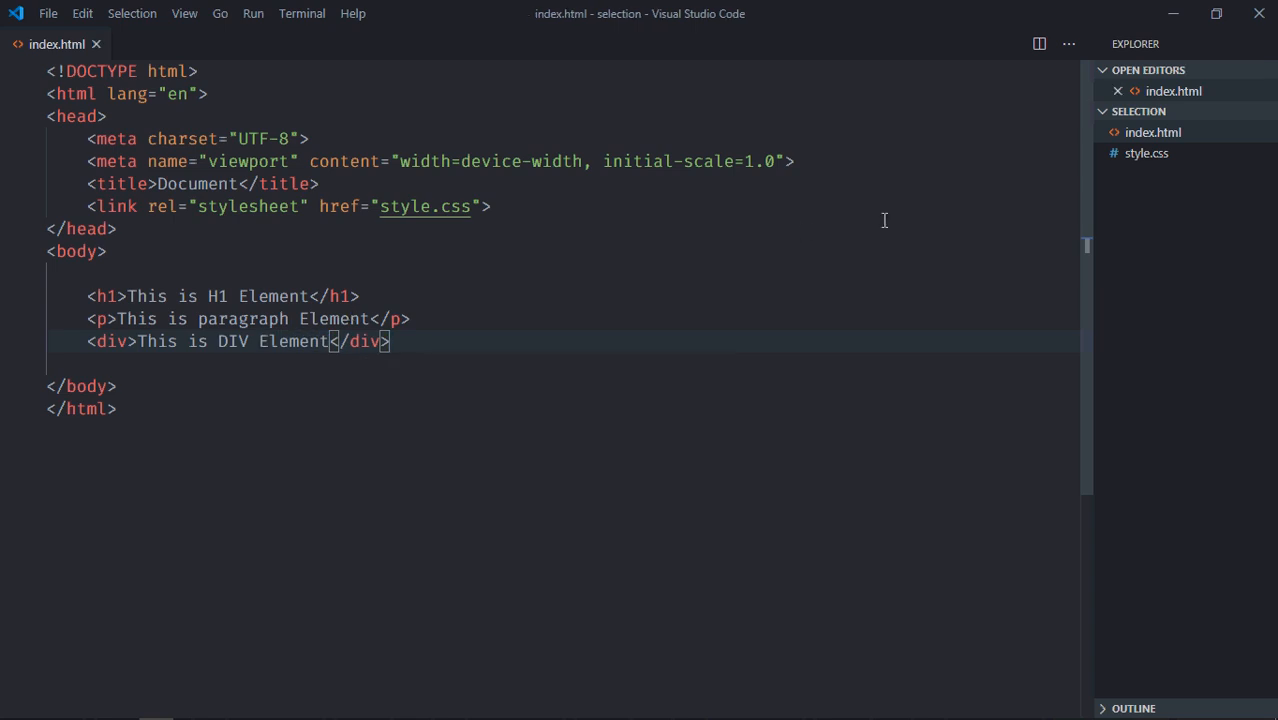
left_click(1146, 153)
type("display: ;")
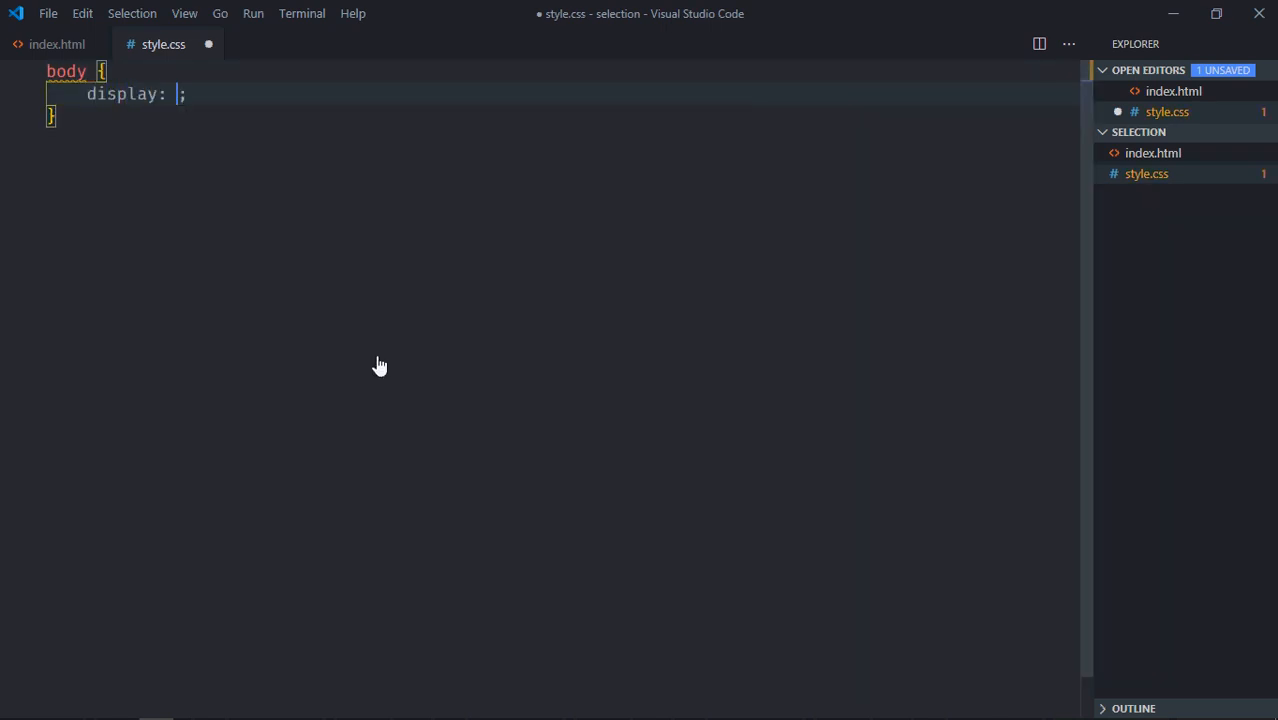
Give the body rule flex display, column direction and centered items
type("flex")
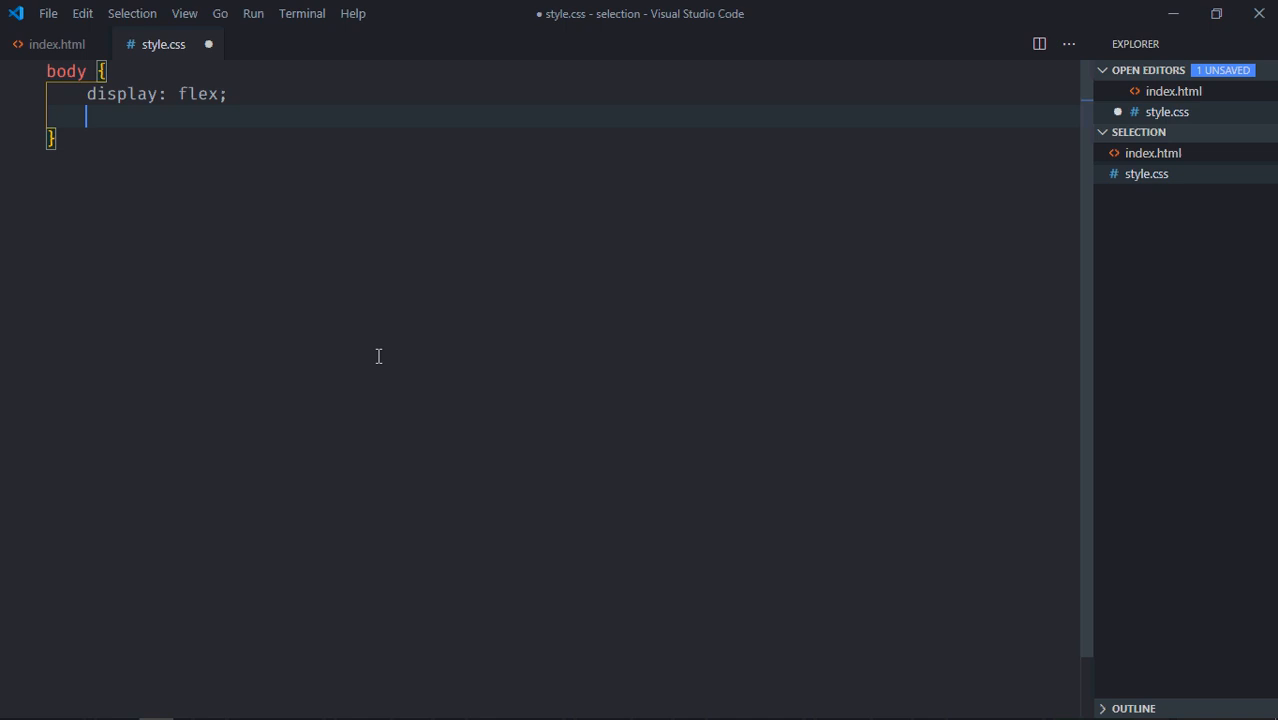
type("flex-direction: c;")
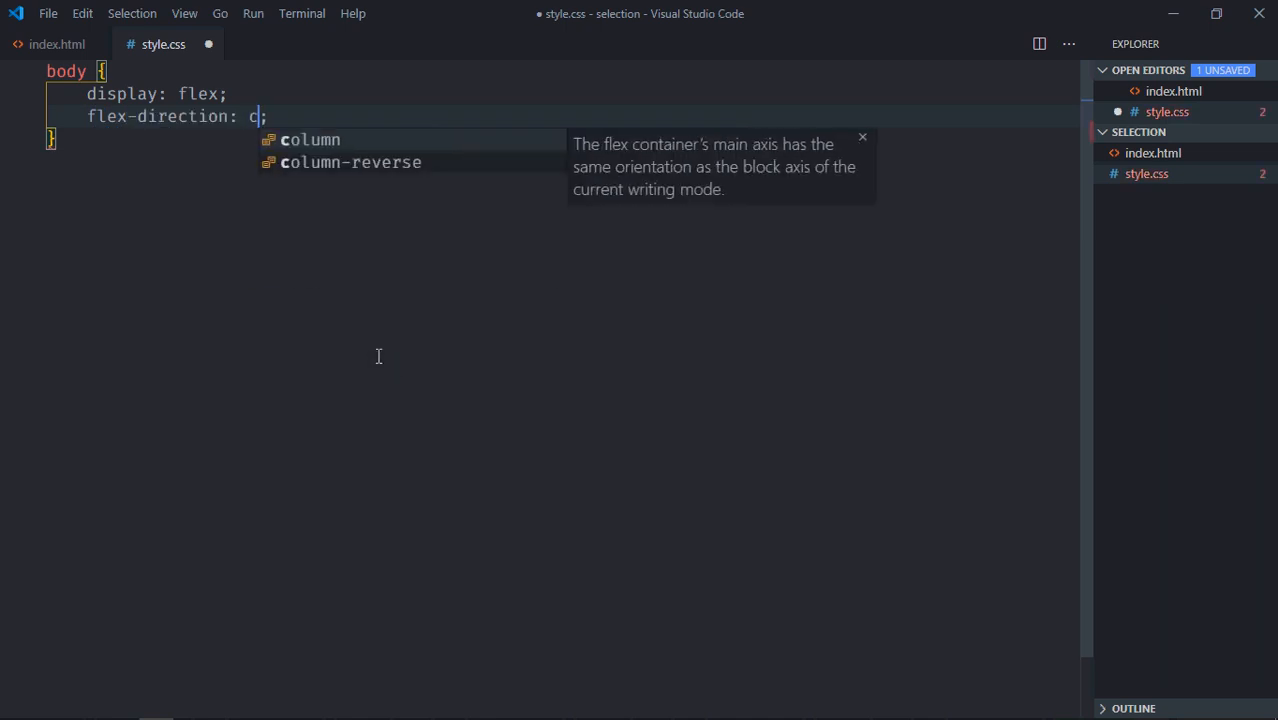
type("align-items: center;")
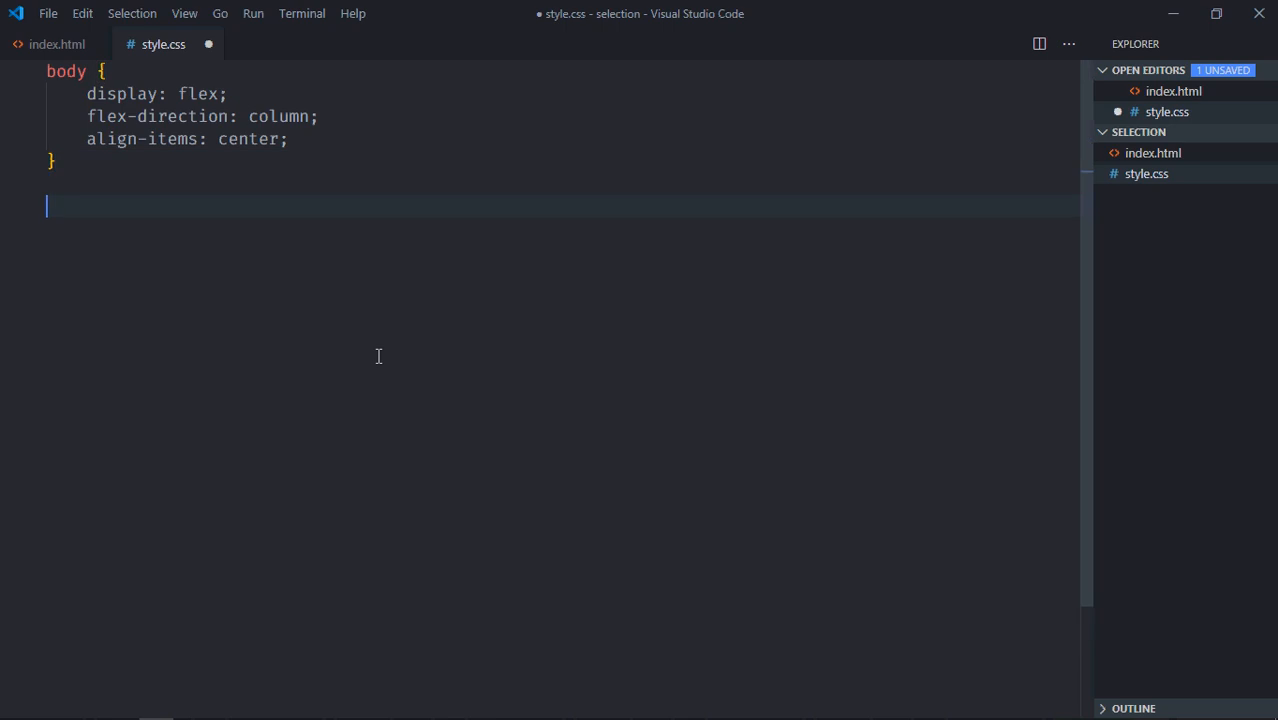
Add an h1, p, div rule with a 1px solid black border and 10px padding
type("h1, p, div {")
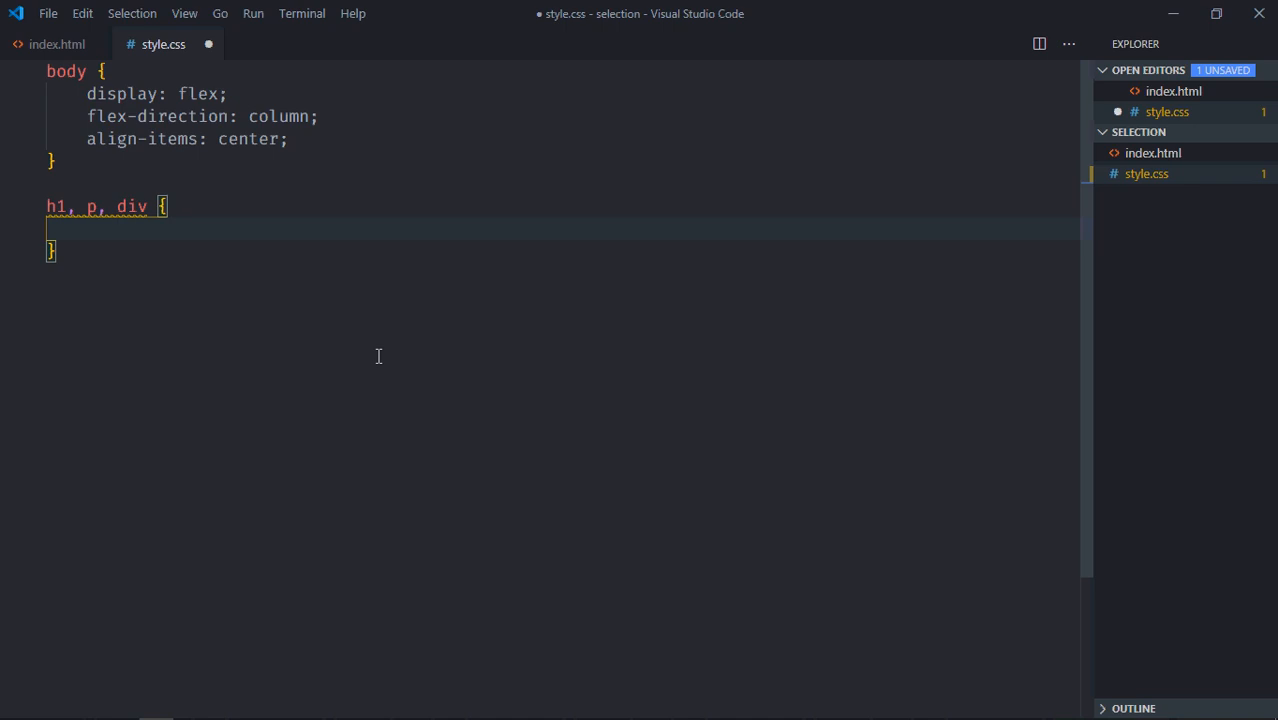
type("border: 1;")
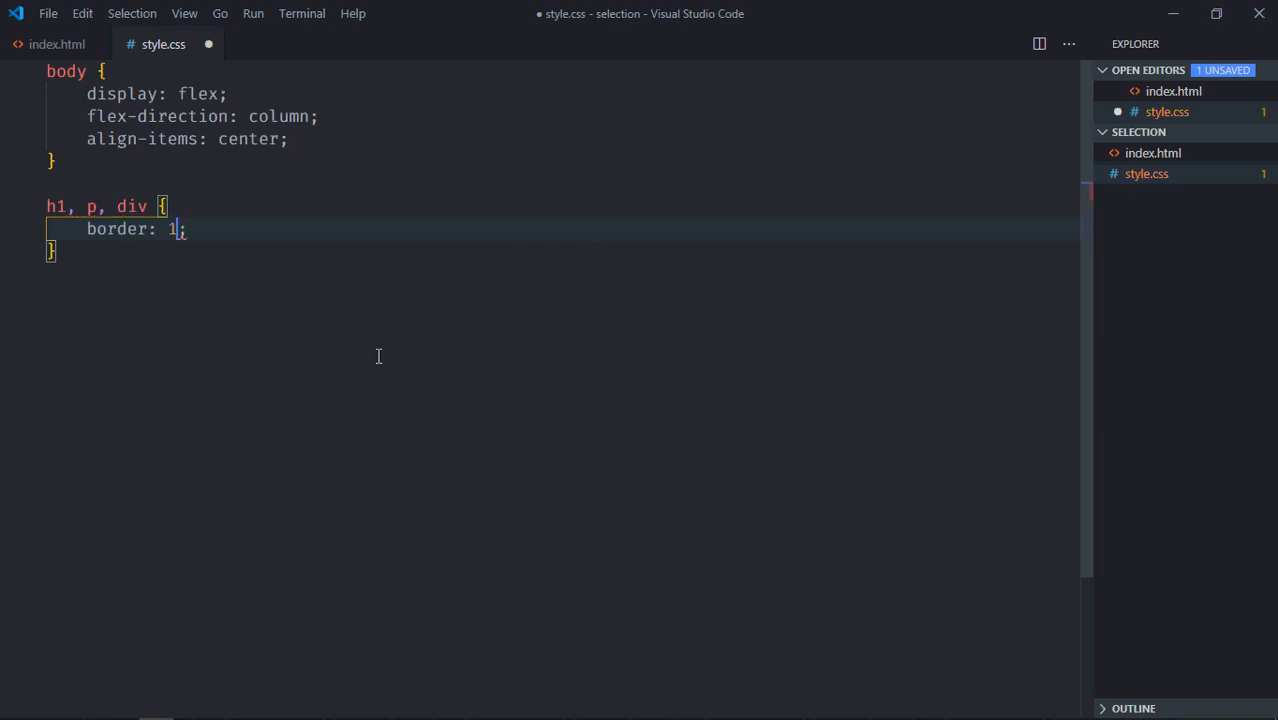
type("px solid black")
type("padding: ;")
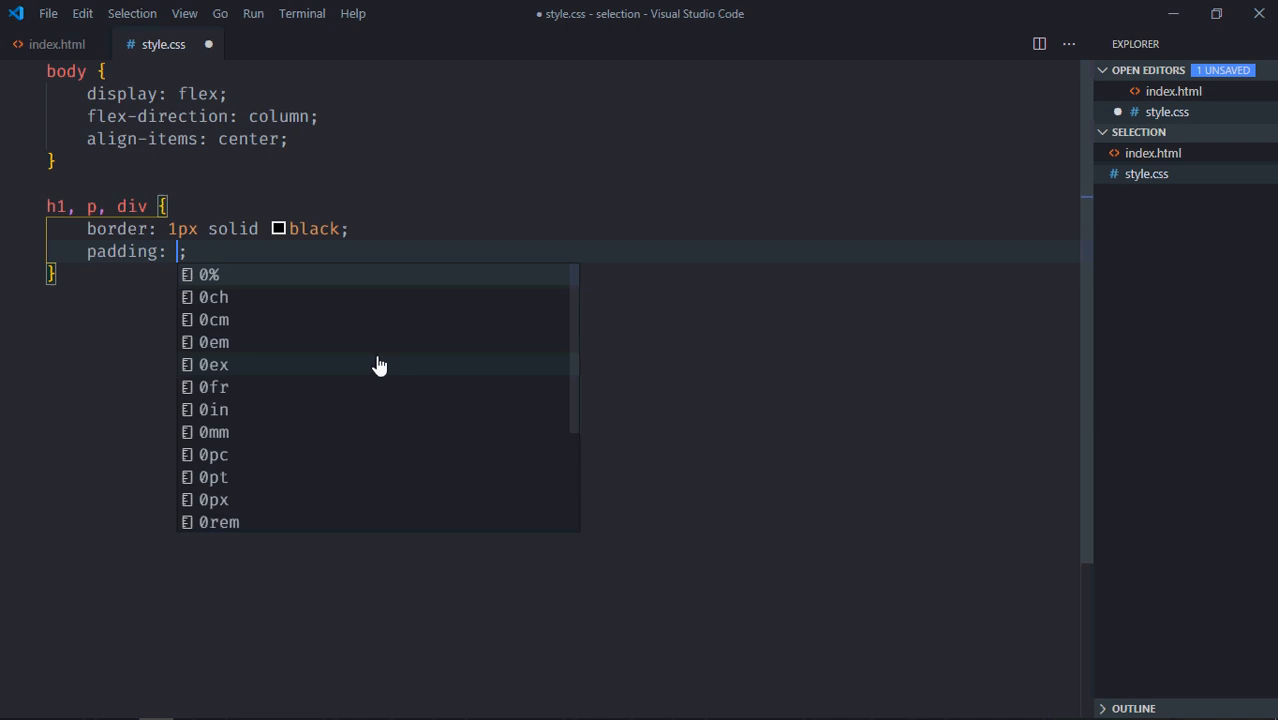
type("10px")
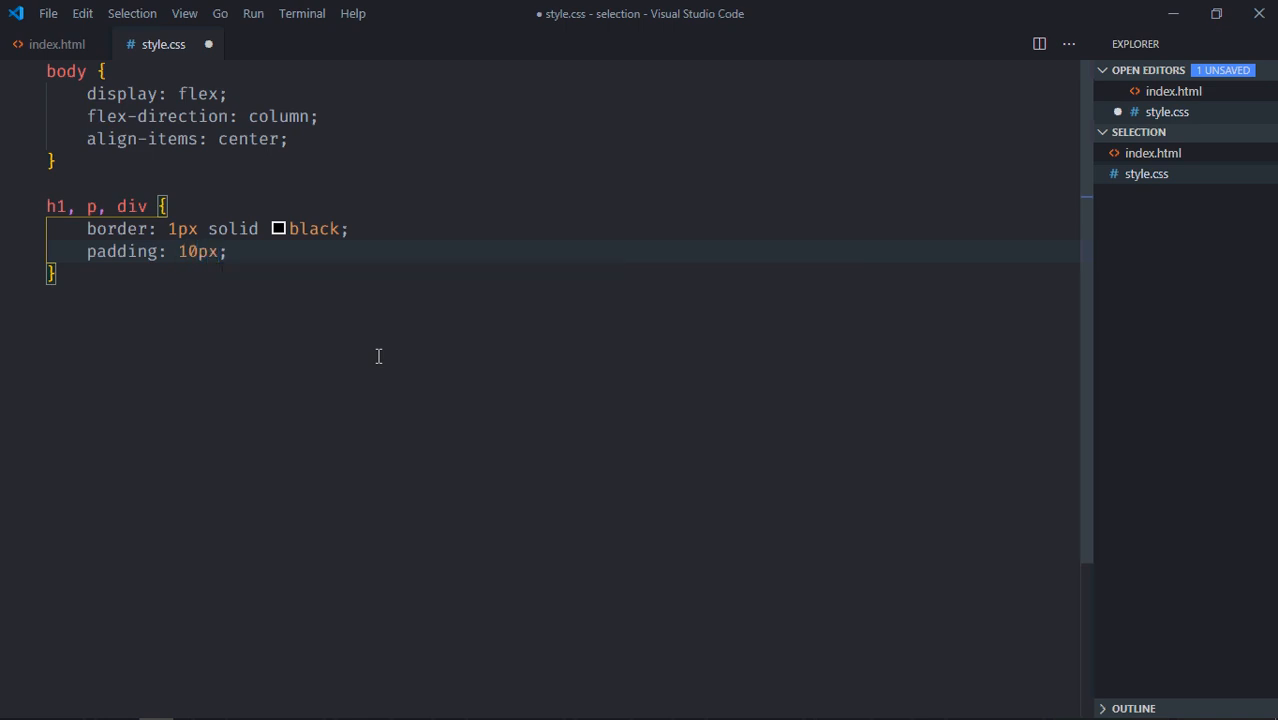
type("p")
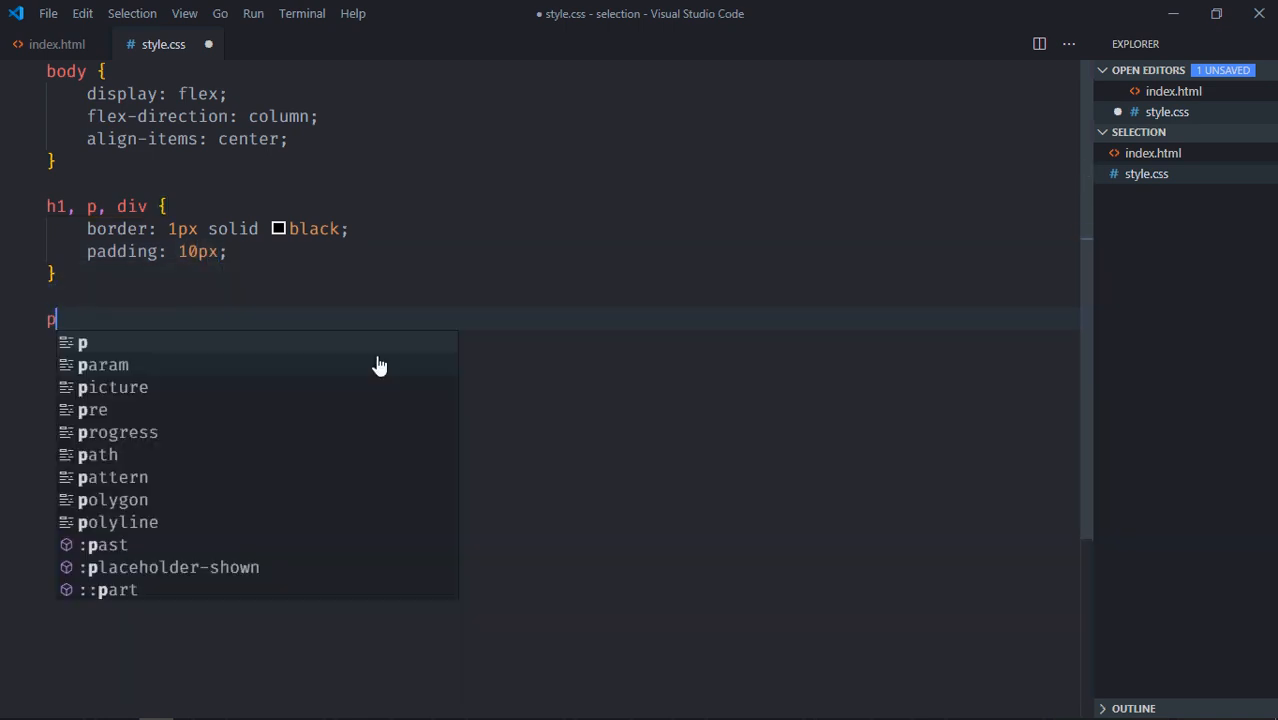
Add p::selection with a black background and #fff text color
type(":")
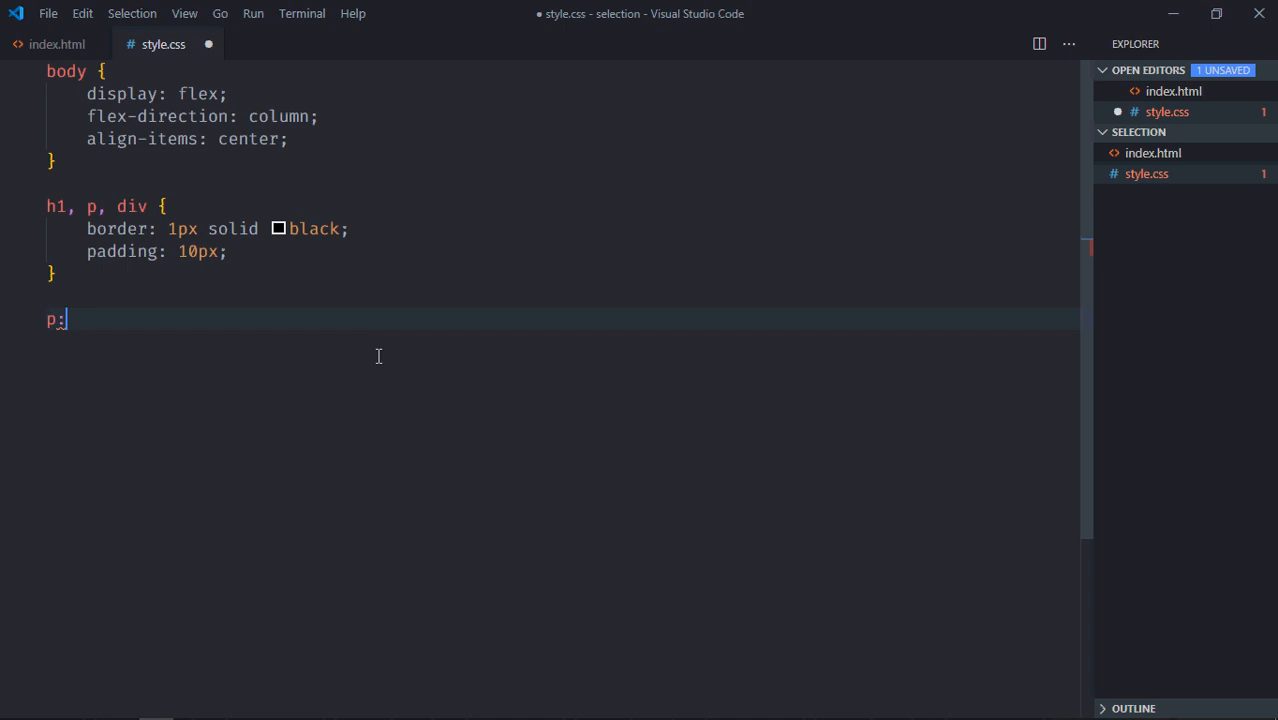
type("::selection {")
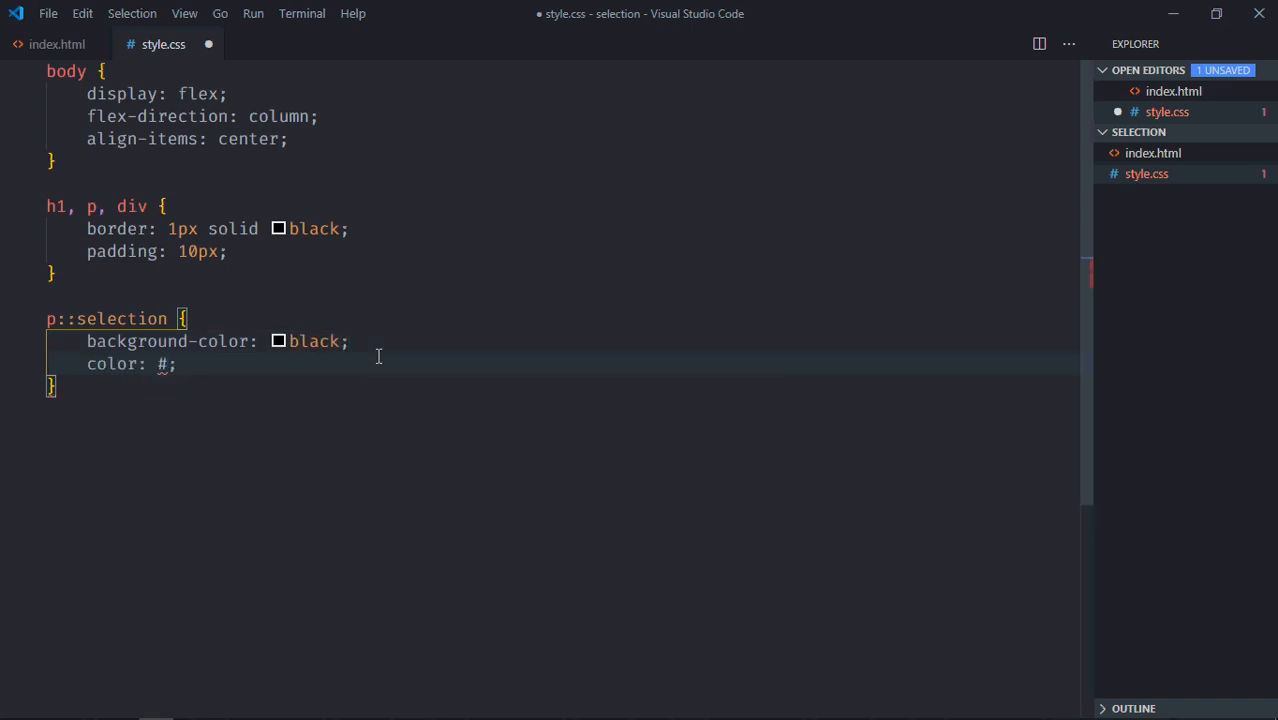
type("ffff")
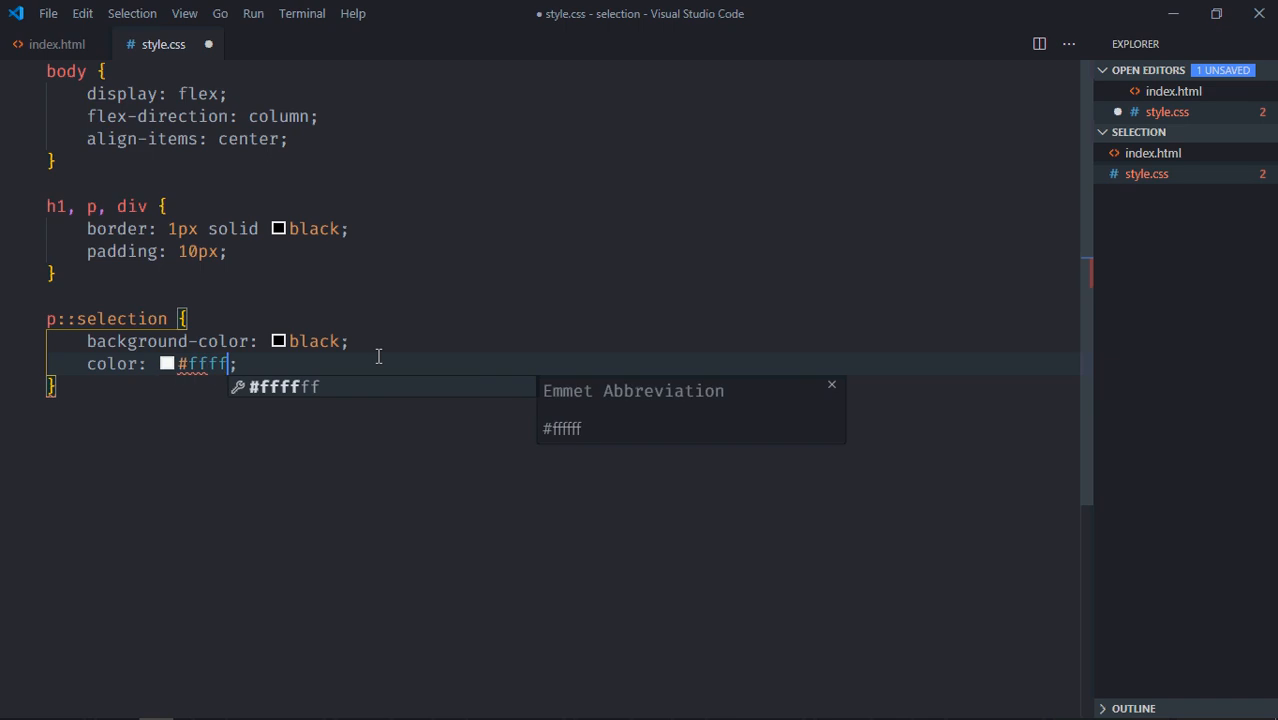
Add div::selection with a yellow background and red text, and save style.css
type("di")
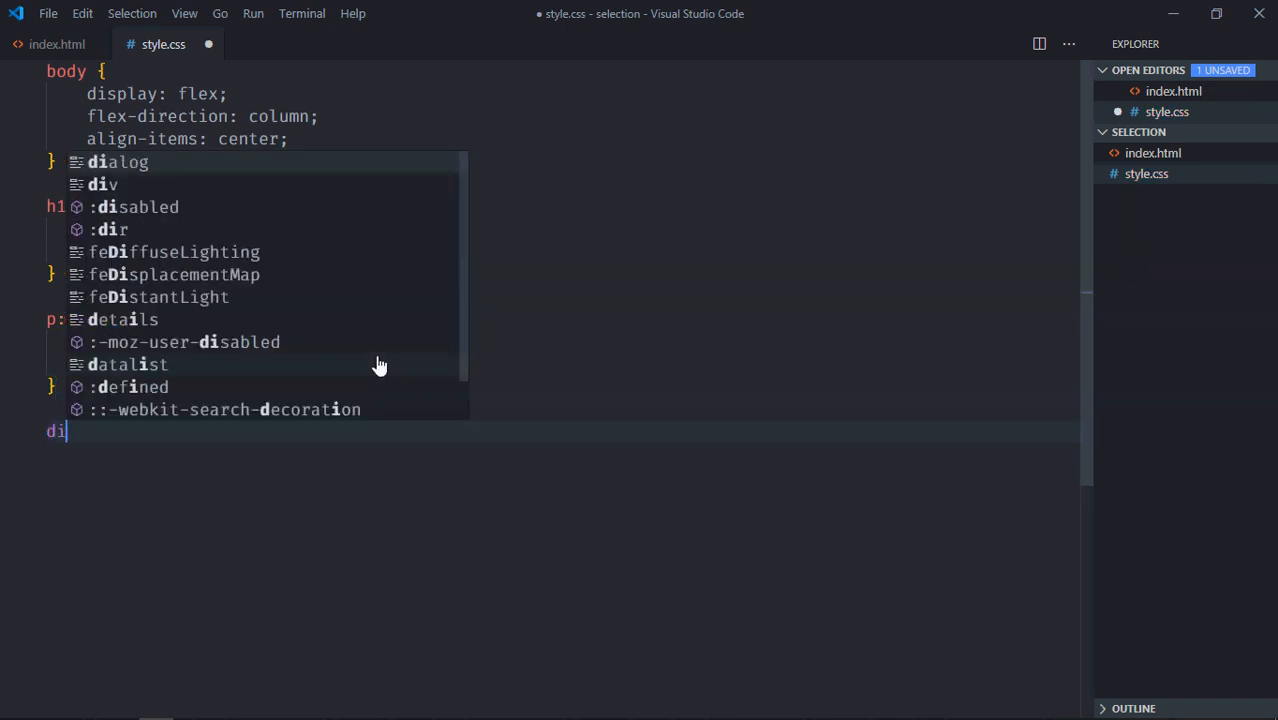
type("v::selection {")
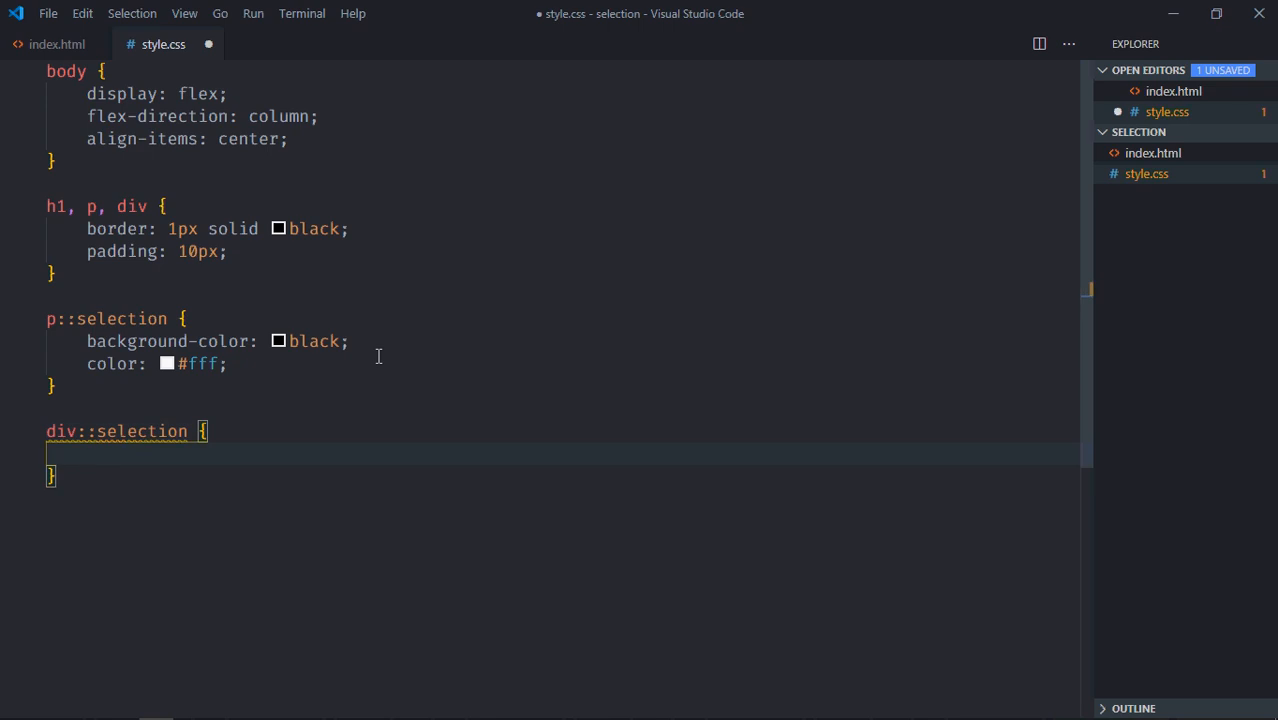
type("background-color: ;")
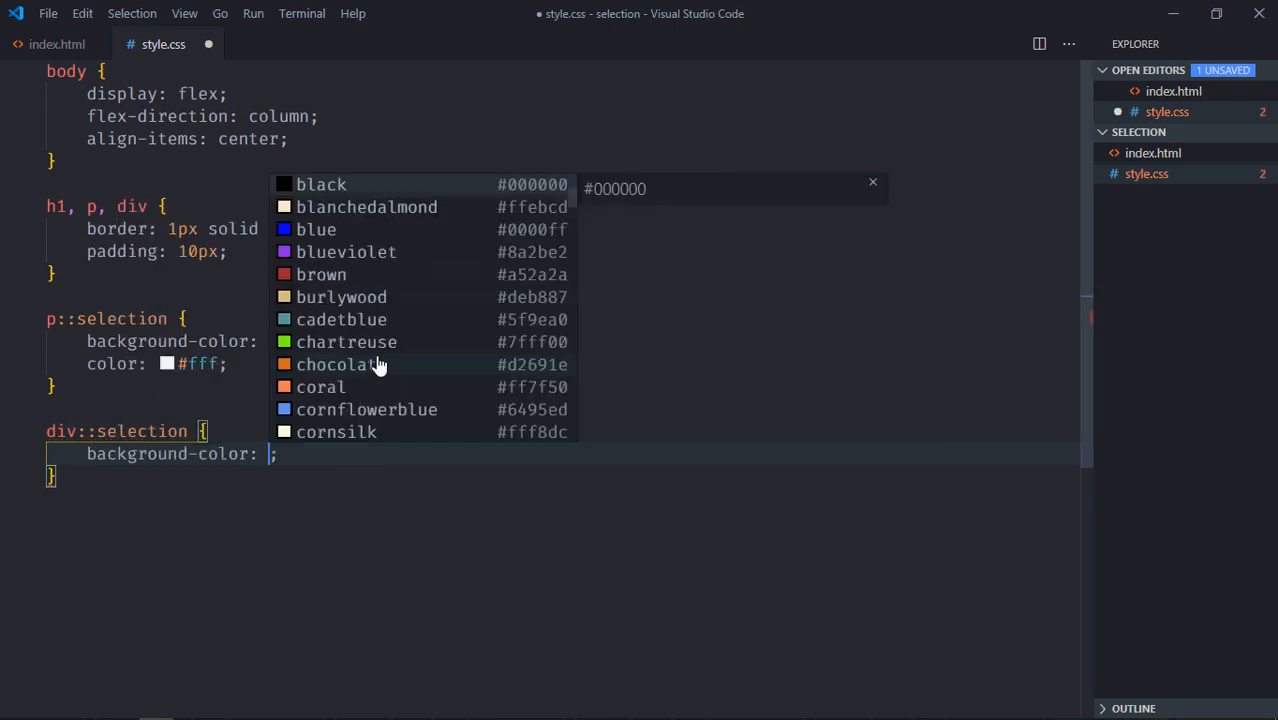
type("yellow")
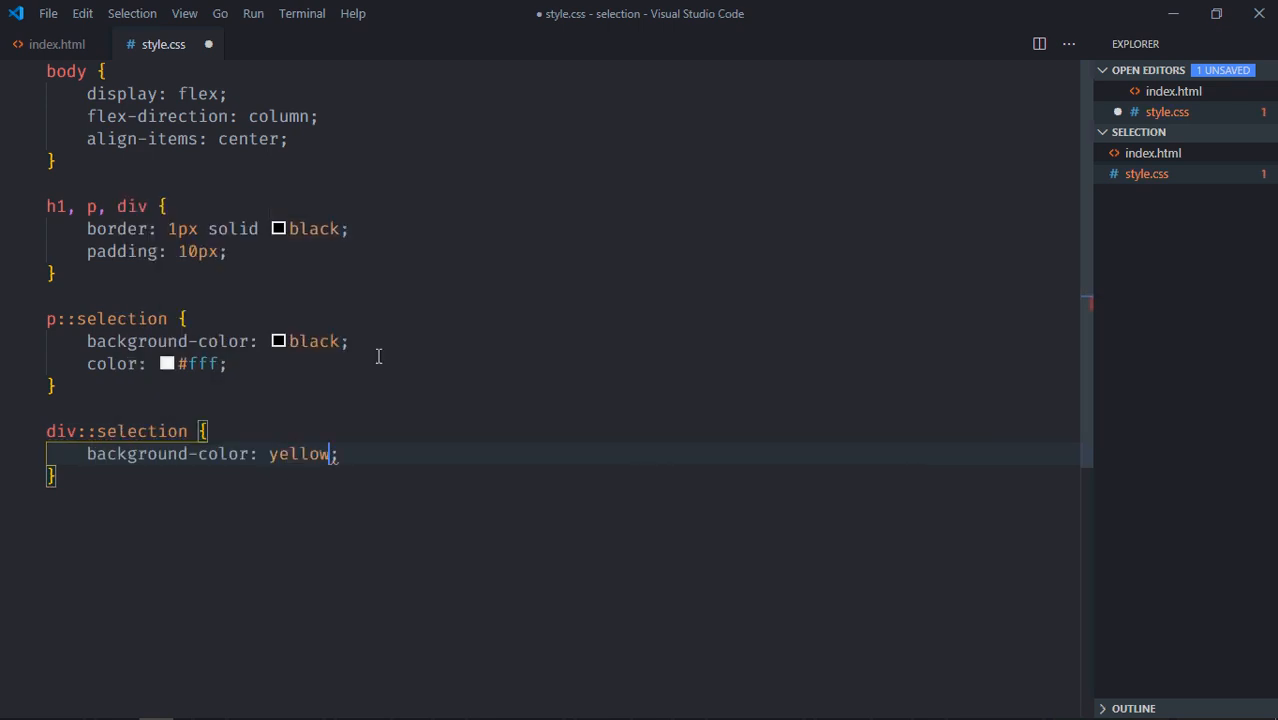
type("color: red;")
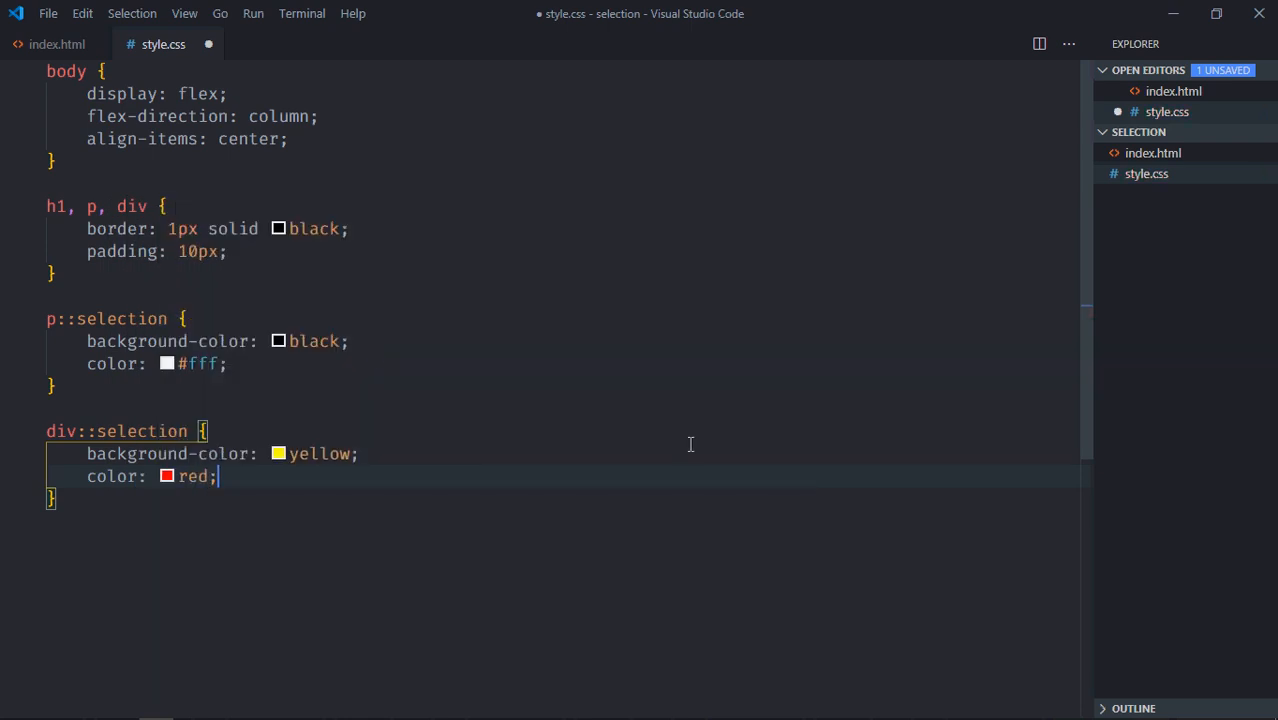
key("ctrl+s")
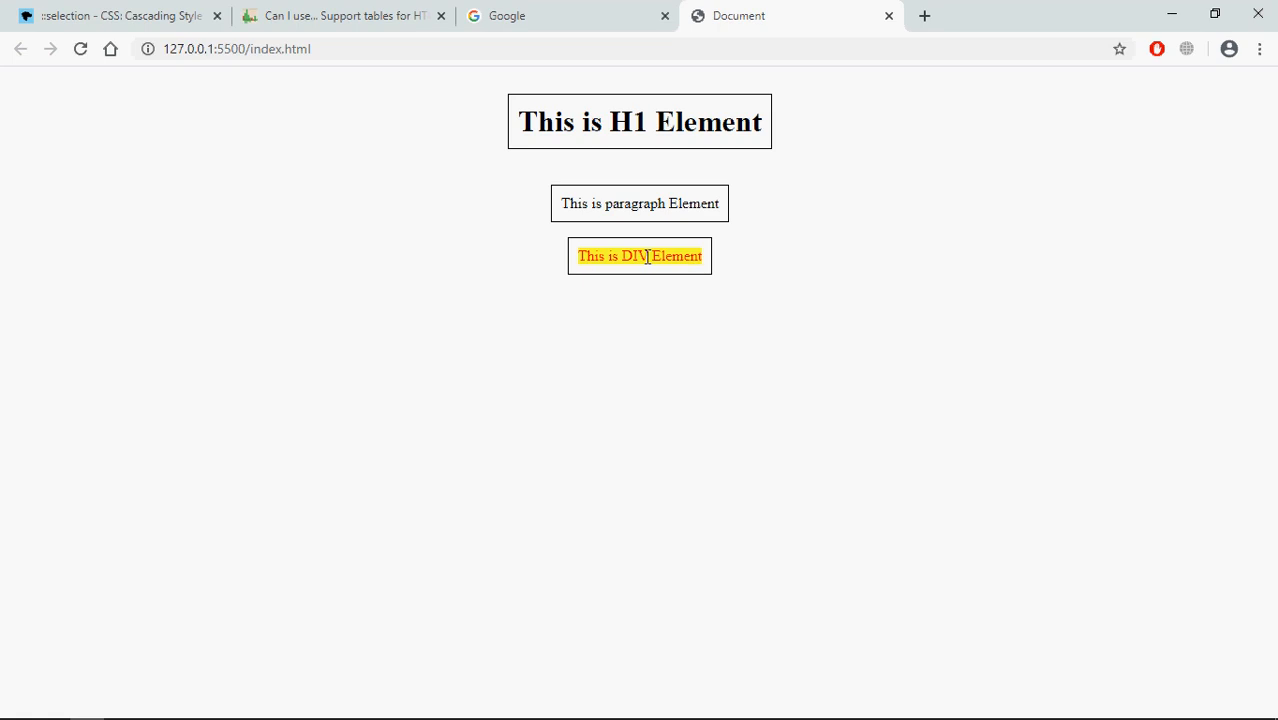
mouse_move(648, 290)
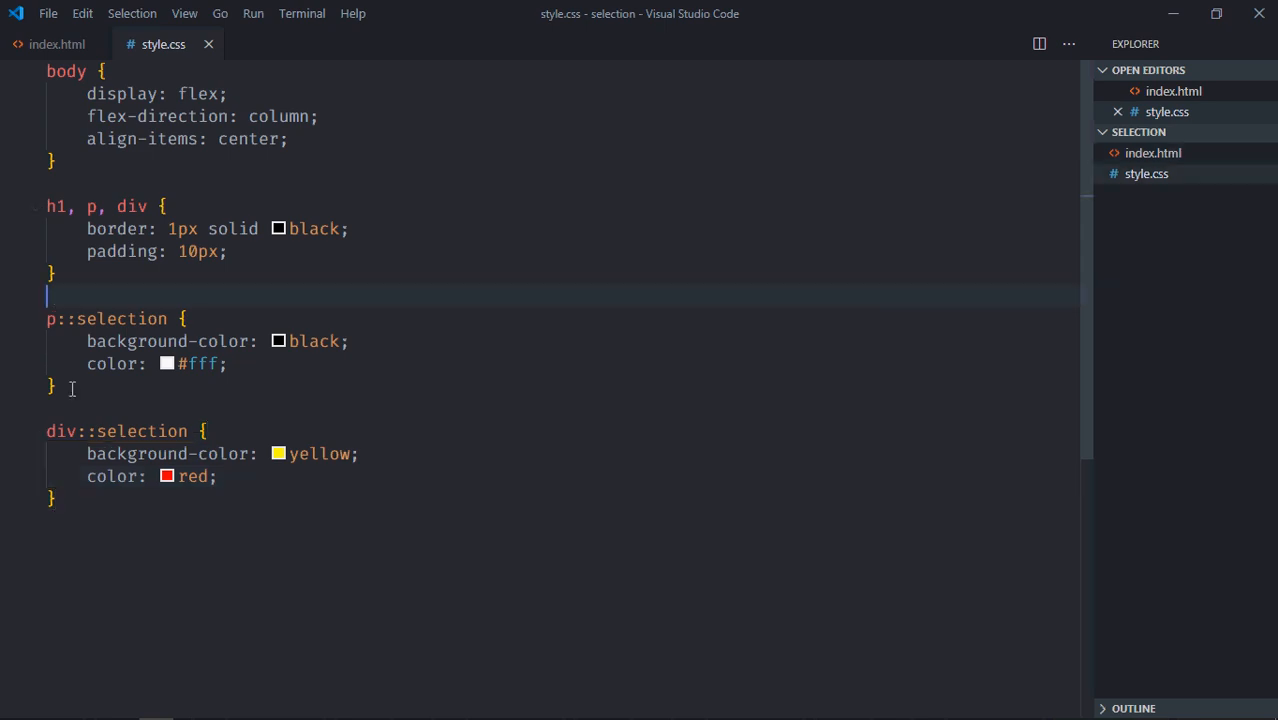
Comment out the p and div ::selection rules, add a global yellow/red ::selection rule, and save
left_click_drag(46, 296, 58, 498)
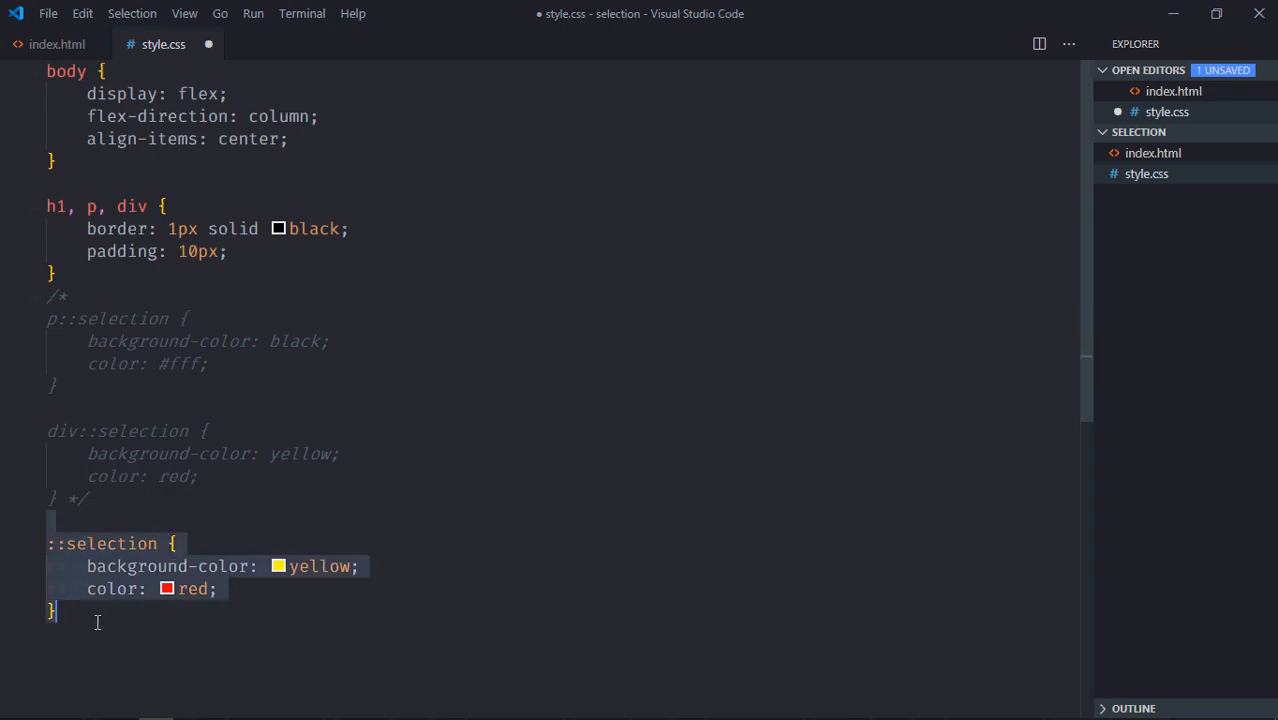
key("ctrl+s")
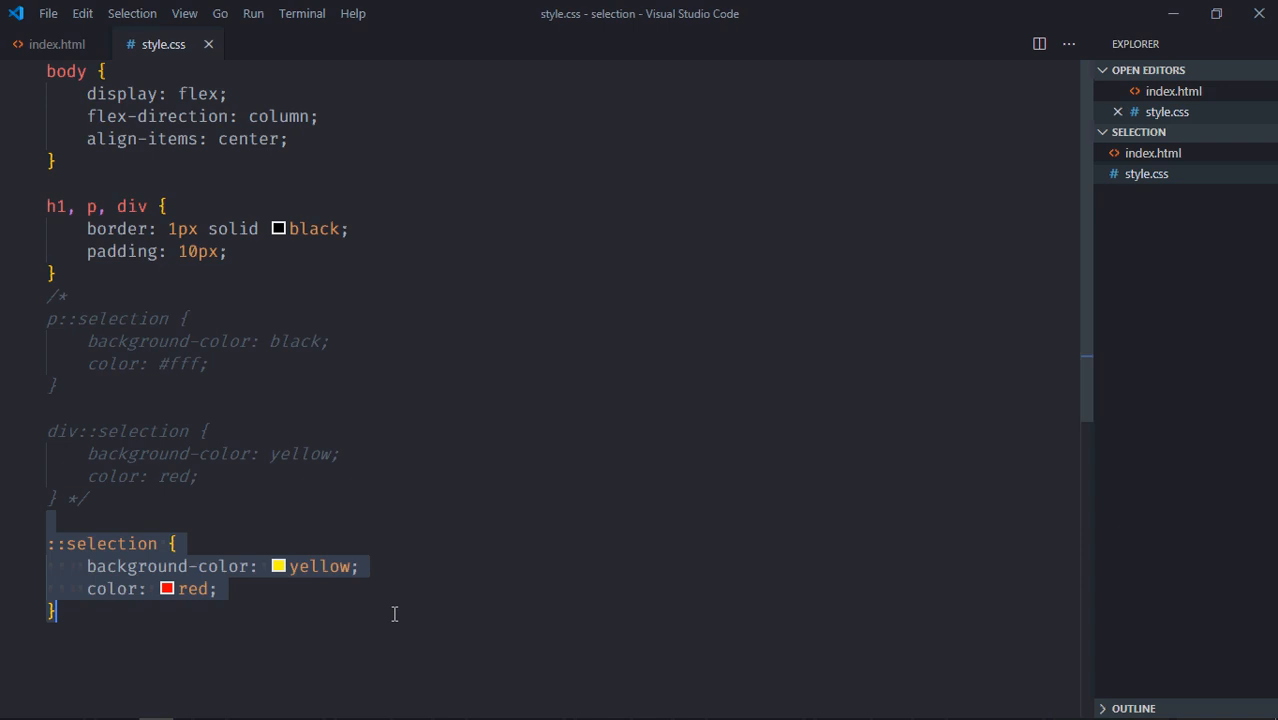